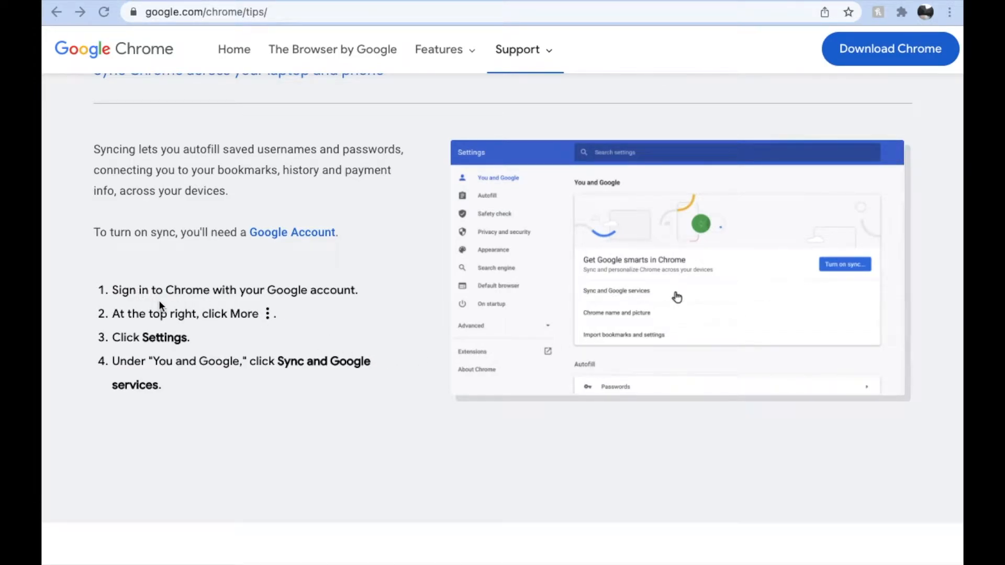
pyautogui.moveTo(273, 167)
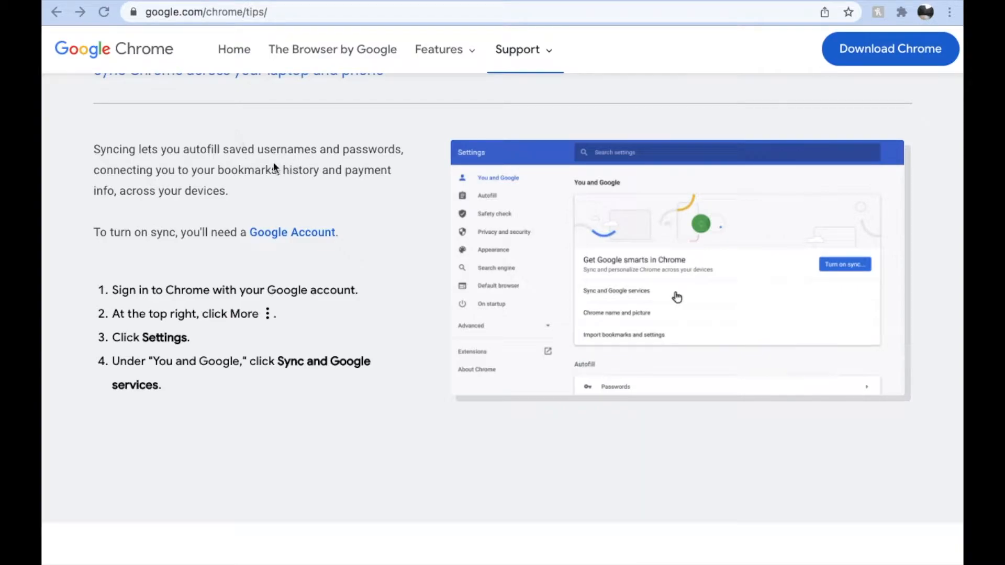
pyautogui.moveTo(187, 193)
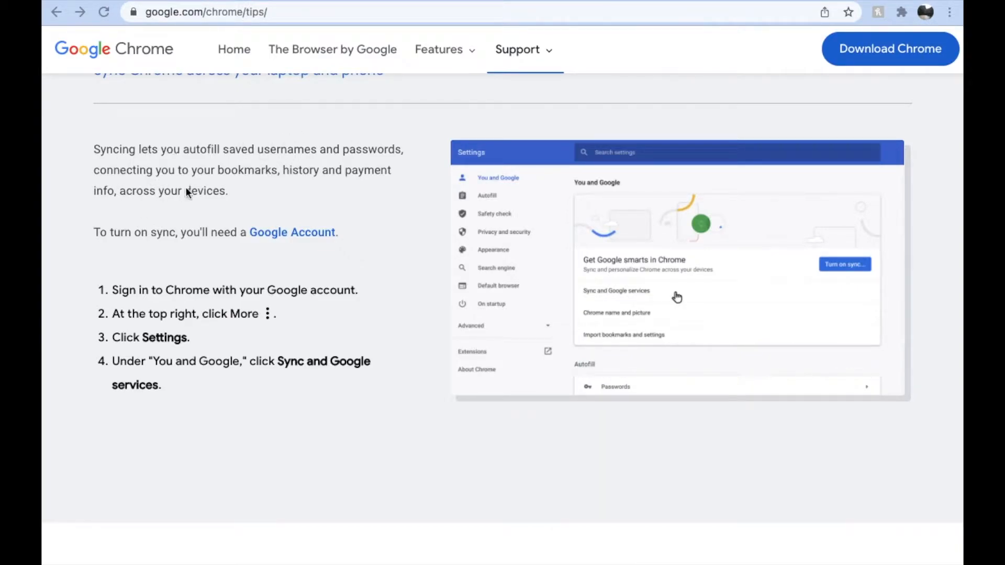
pyautogui.moveTo(404, 204)
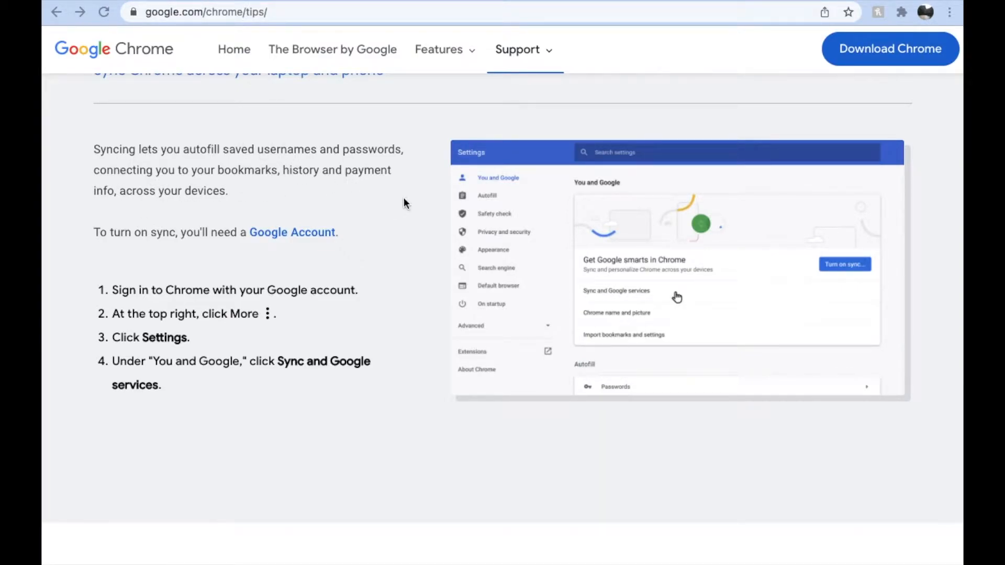
pyautogui.moveTo(473, 402)
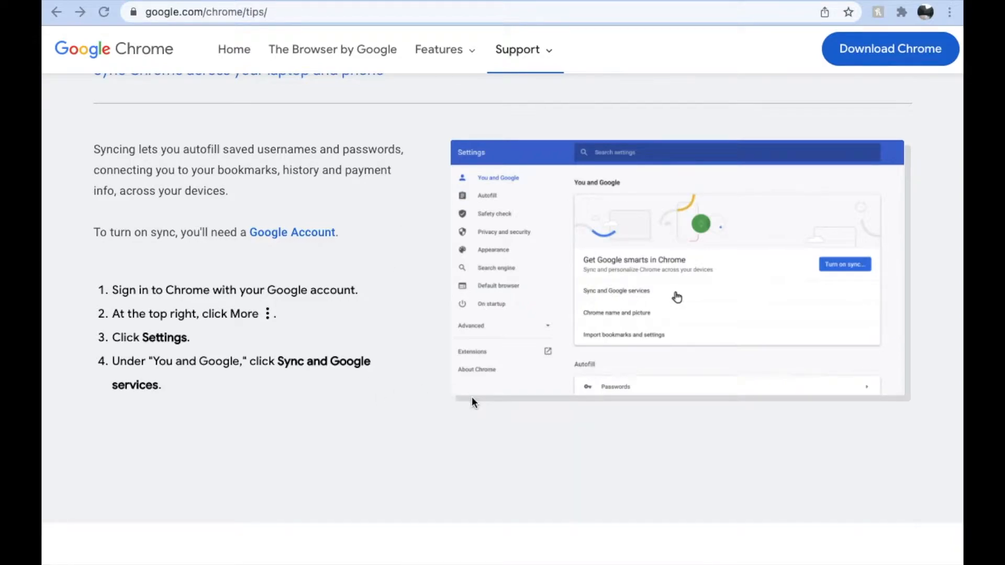
pyautogui.moveTo(653, 460)
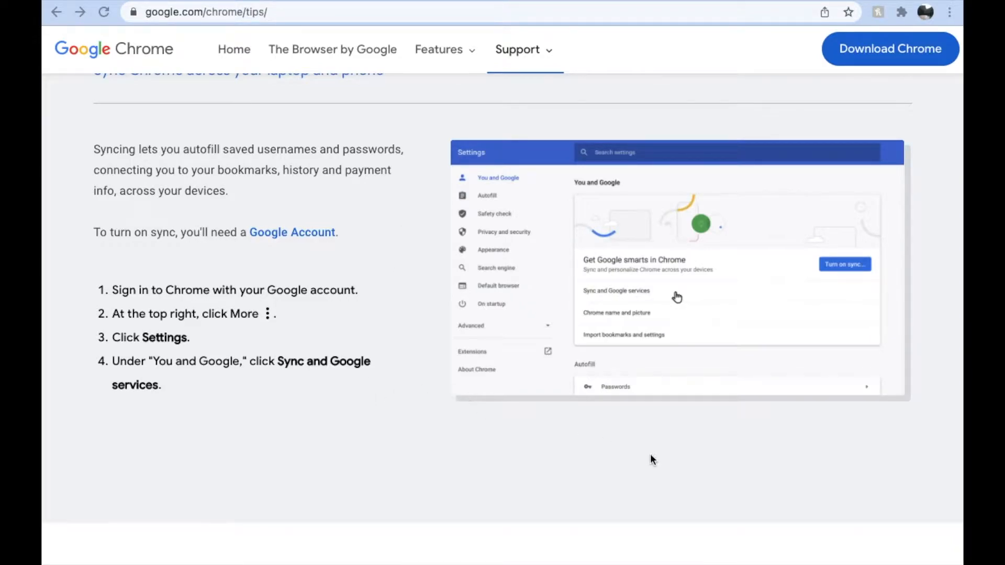
pyautogui.moveTo(823, 127)
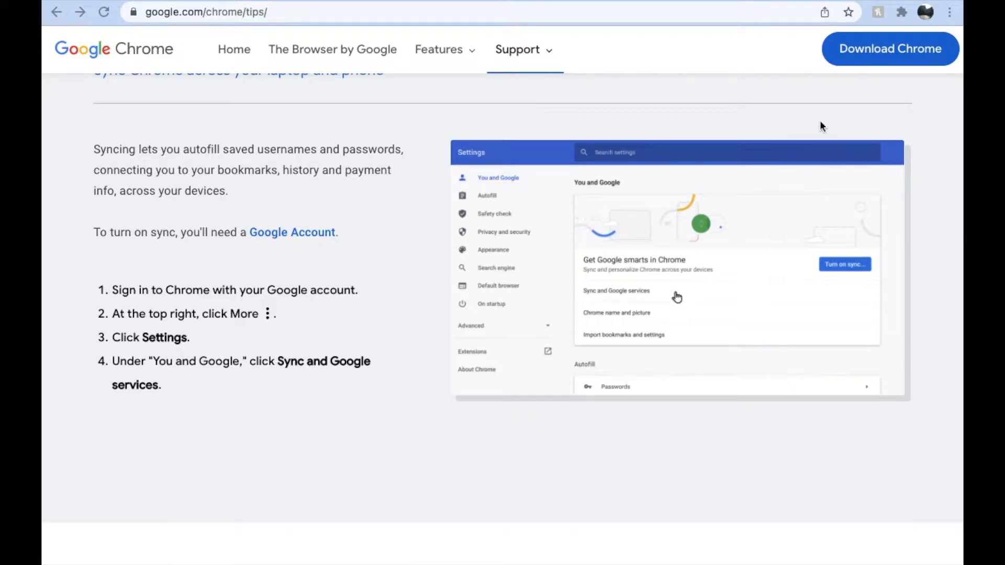
pyautogui.moveTo(457, 136)
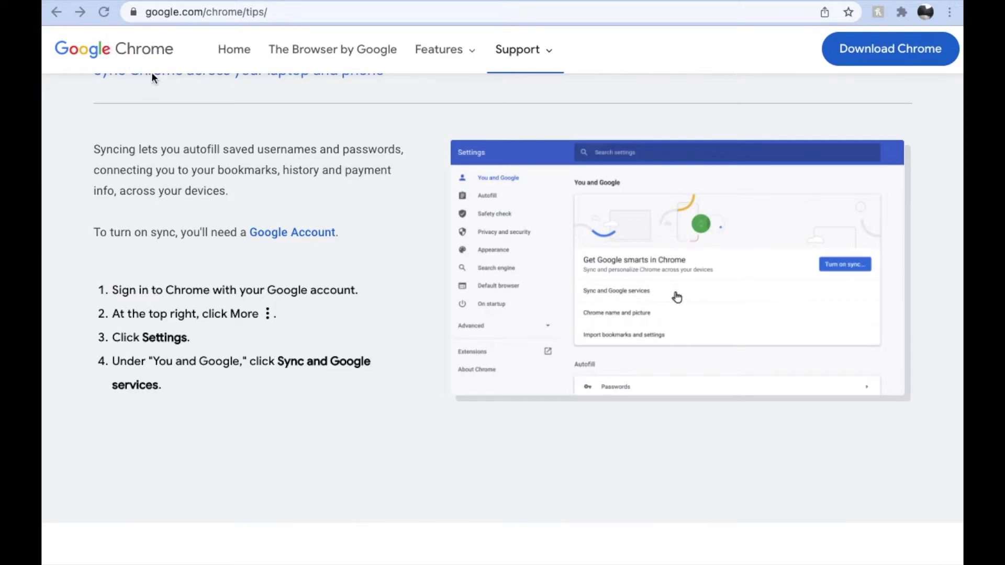
pyautogui.moveTo(199, 96)
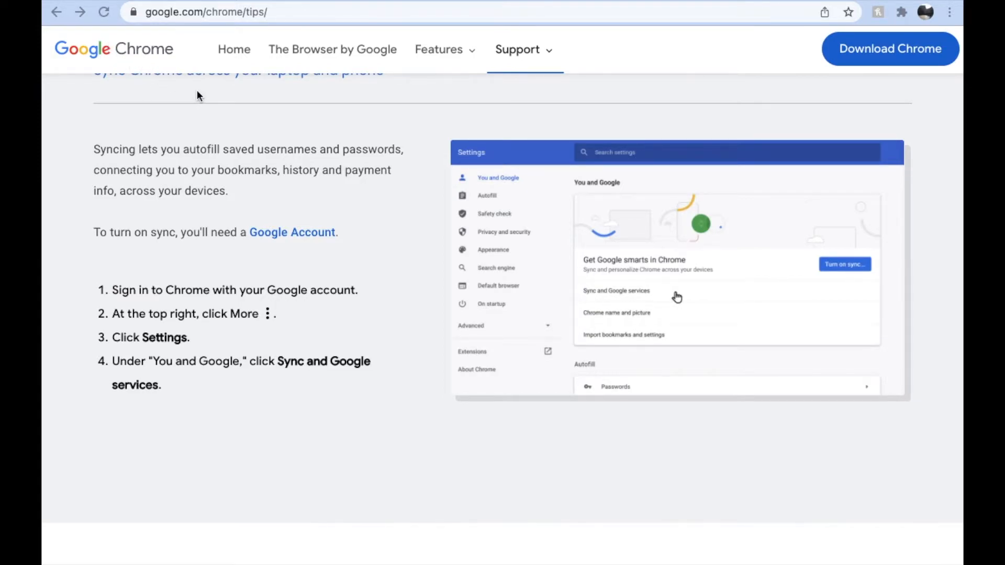
pyautogui.moveTo(261, 108)
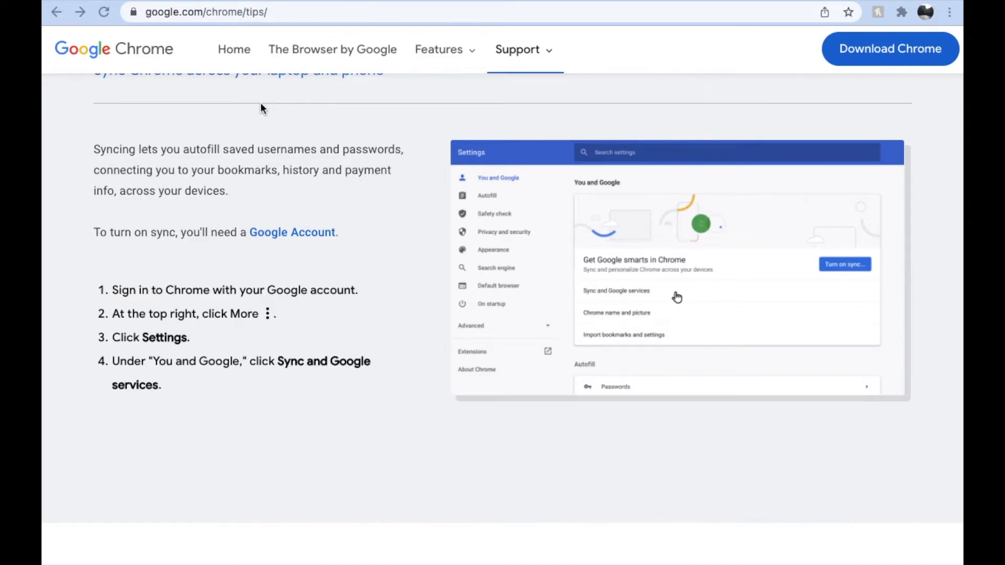
pyautogui.moveTo(542, 116)
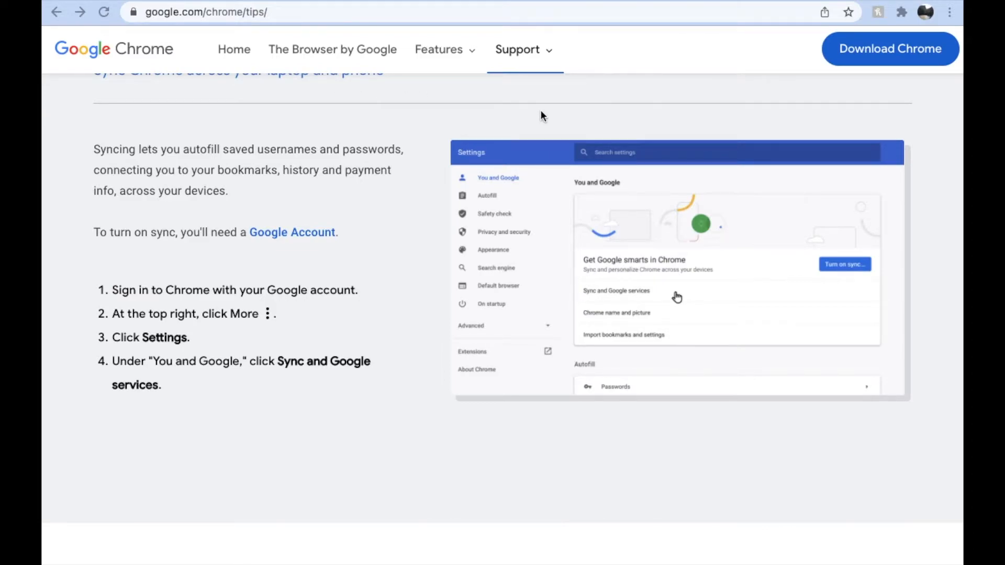
pyautogui.moveTo(618, 121)
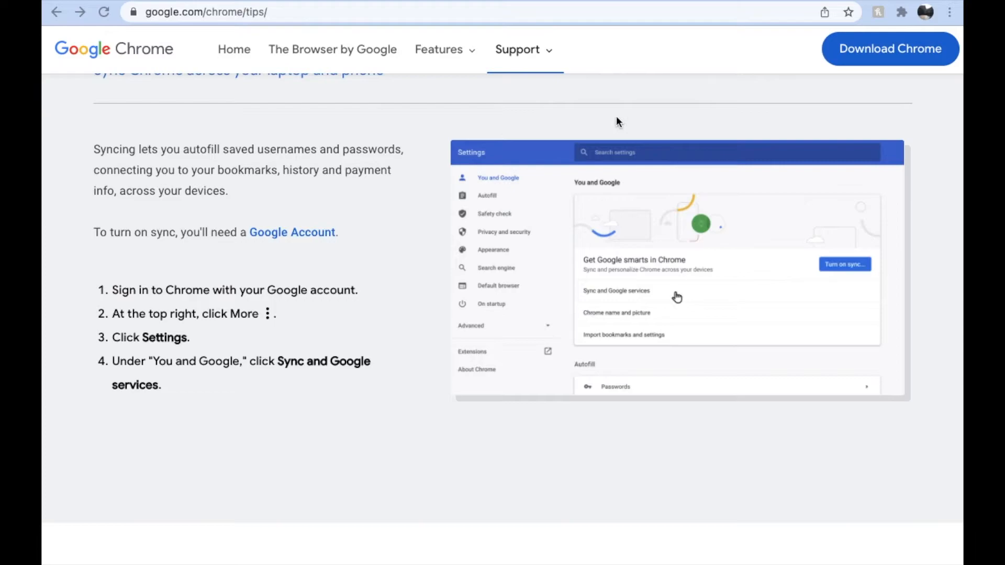
pyautogui.moveTo(589, 113)
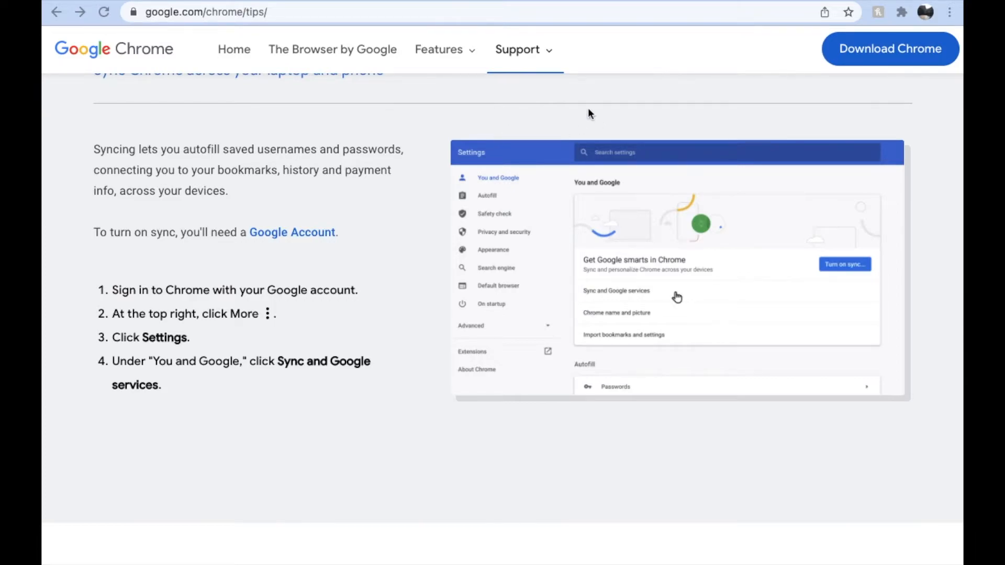
pyautogui.moveTo(639, 127)
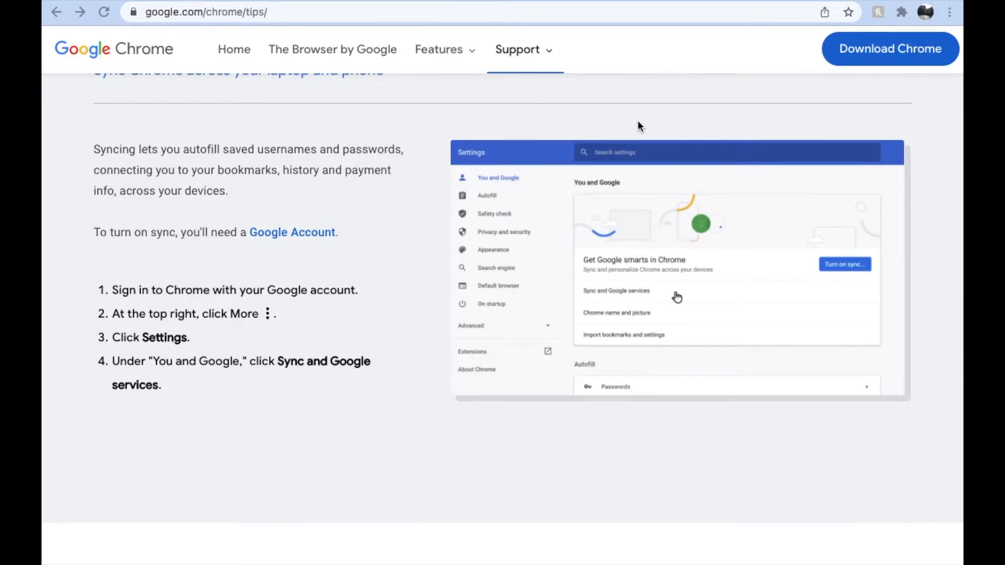
pyautogui.moveTo(812, 132)
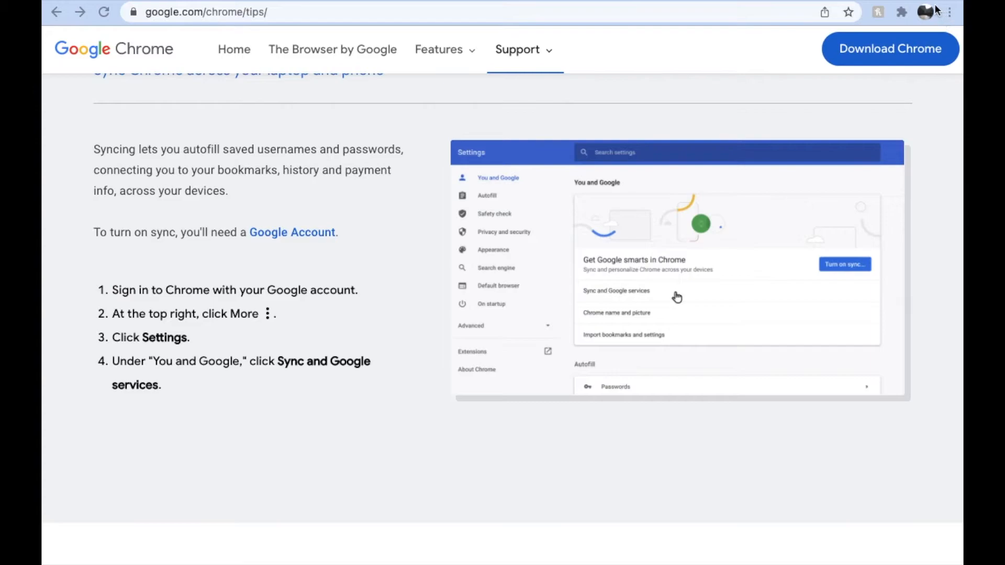
pyautogui.moveTo(930, 6)
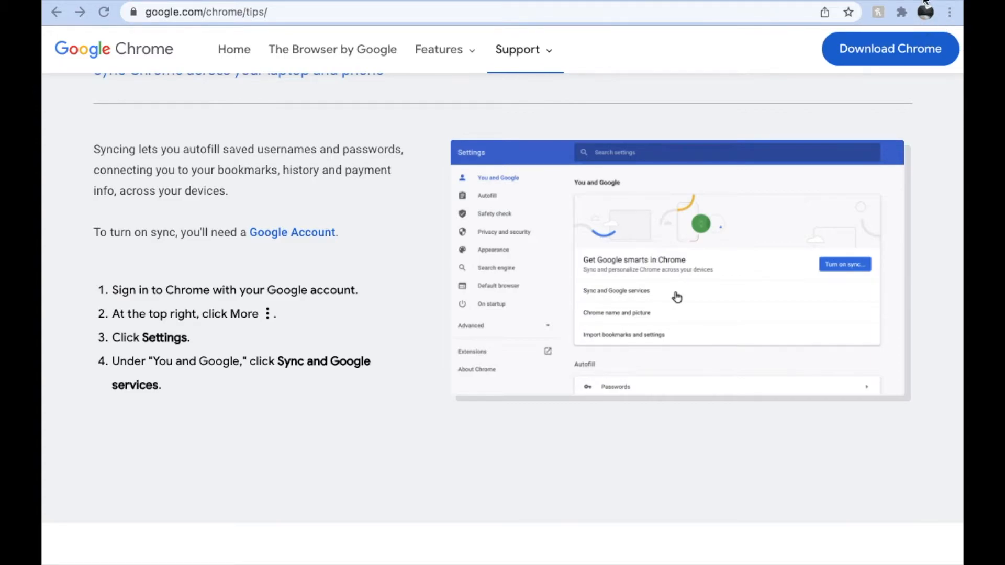
pyautogui.moveTo(938, 26)
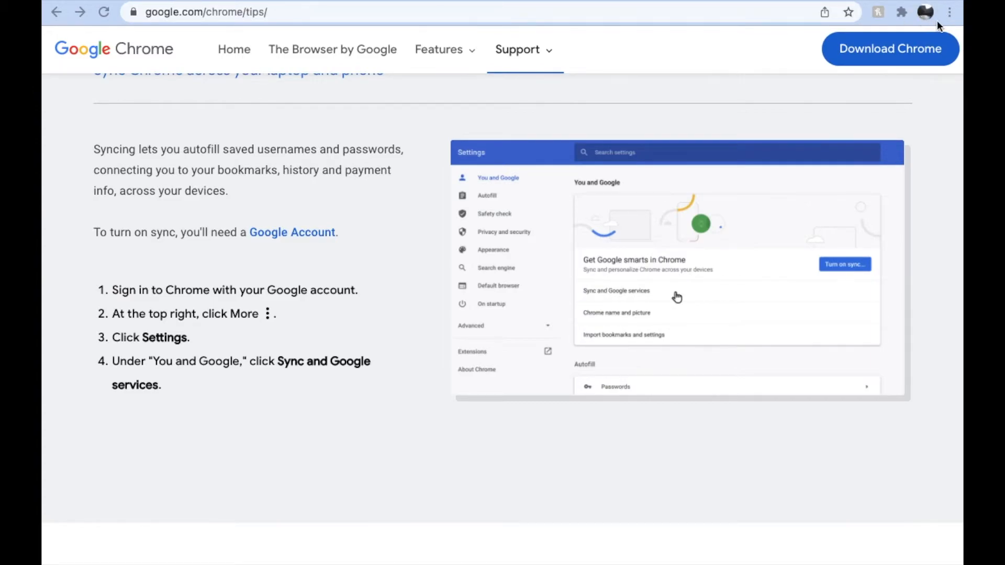
# - Show Chrome's main menu from the three-dot More button on the toolbar
pyautogui.click(950, 13)
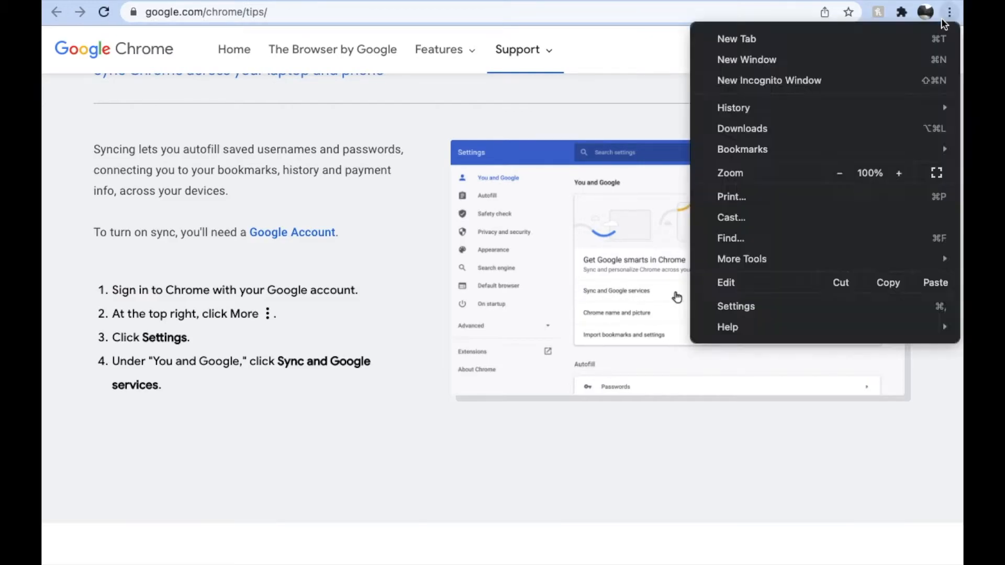
pyautogui.moveTo(950, 12)
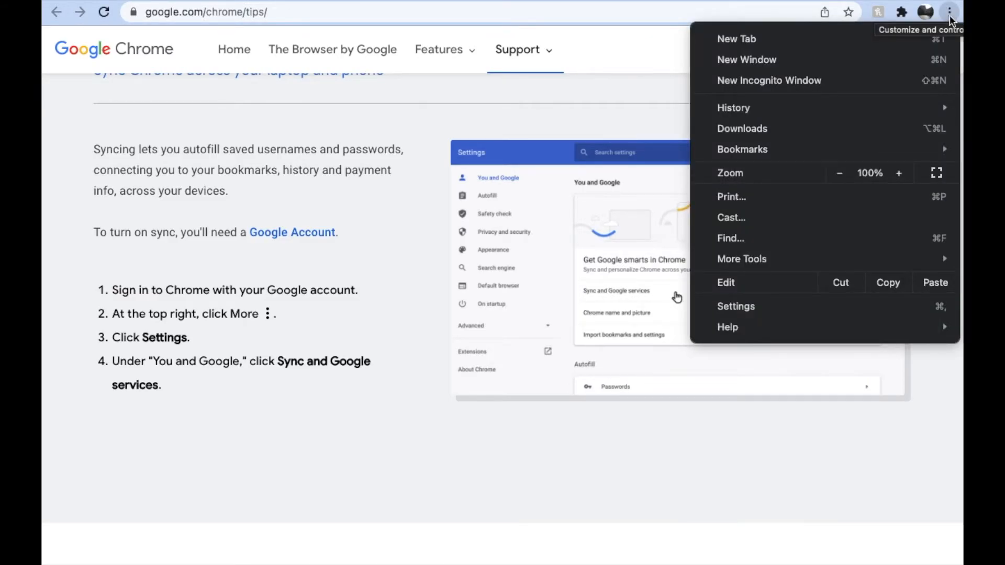
pyautogui.moveTo(856, 42)
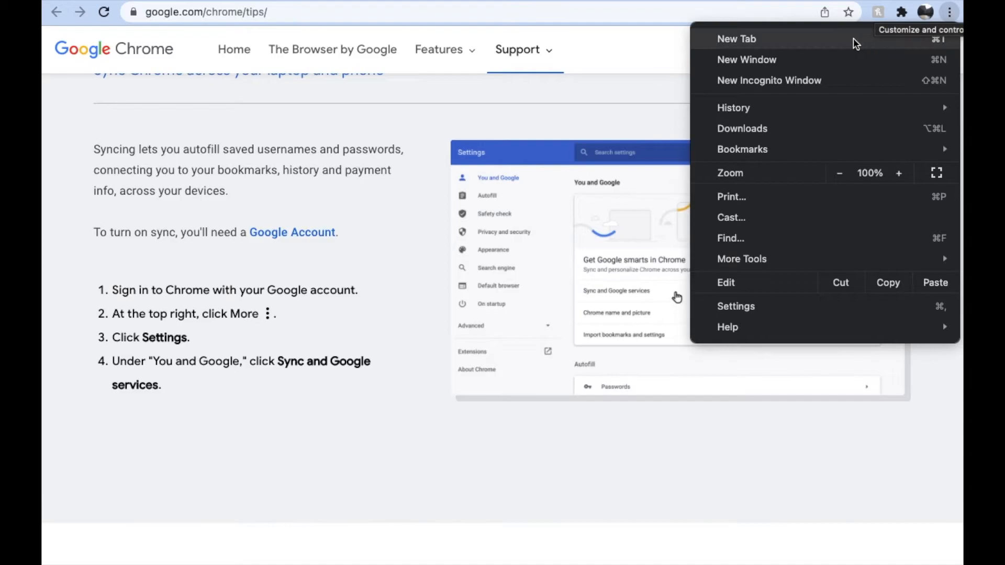
pyautogui.moveTo(780, 306)
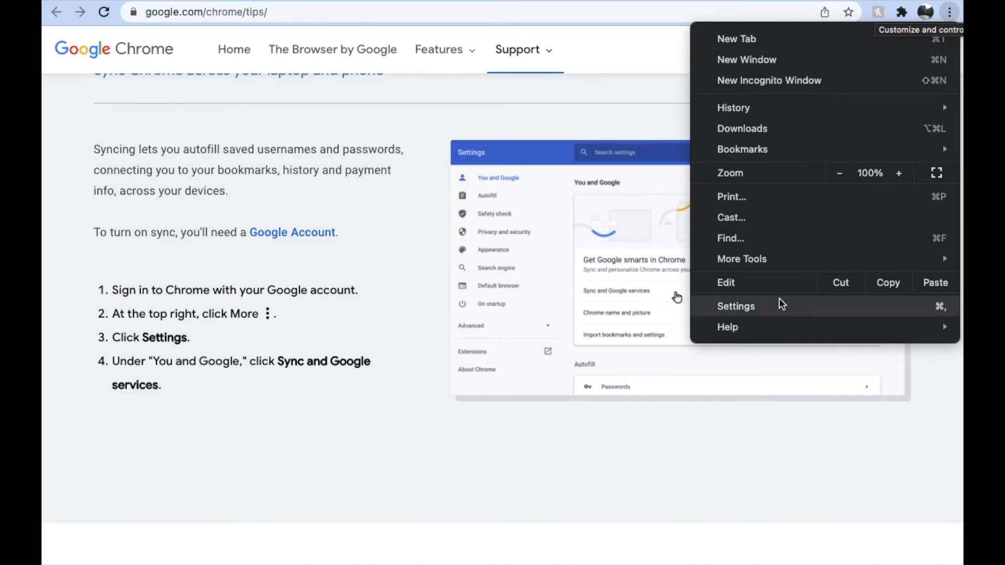
pyautogui.moveTo(757, 313)
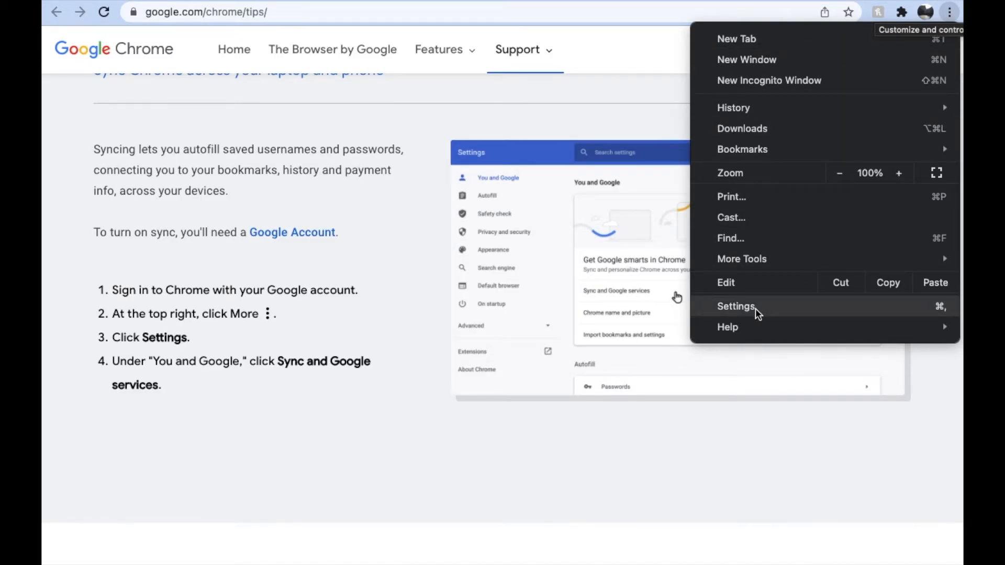
pyautogui.click(737, 306)
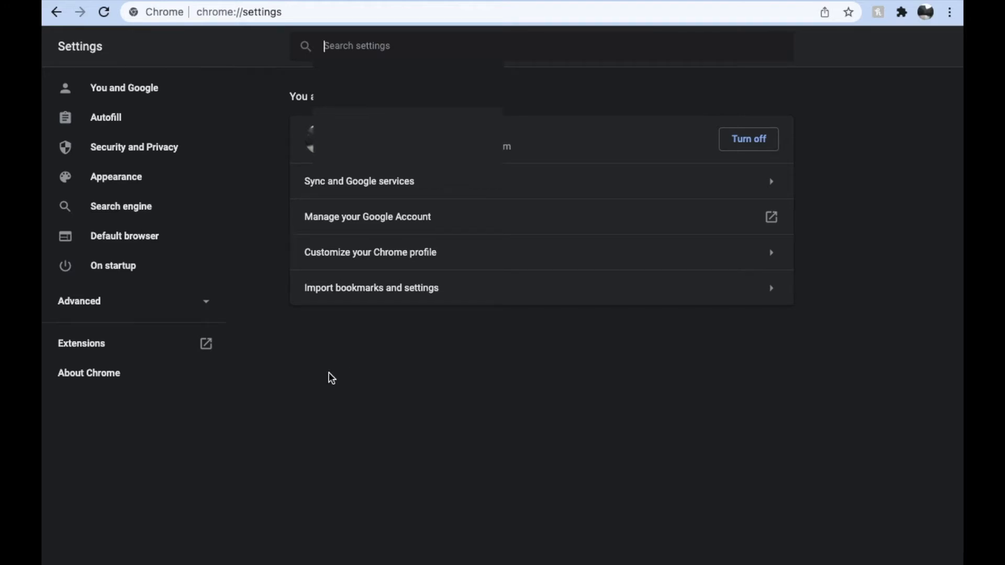
pyautogui.moveTo(383, 336)
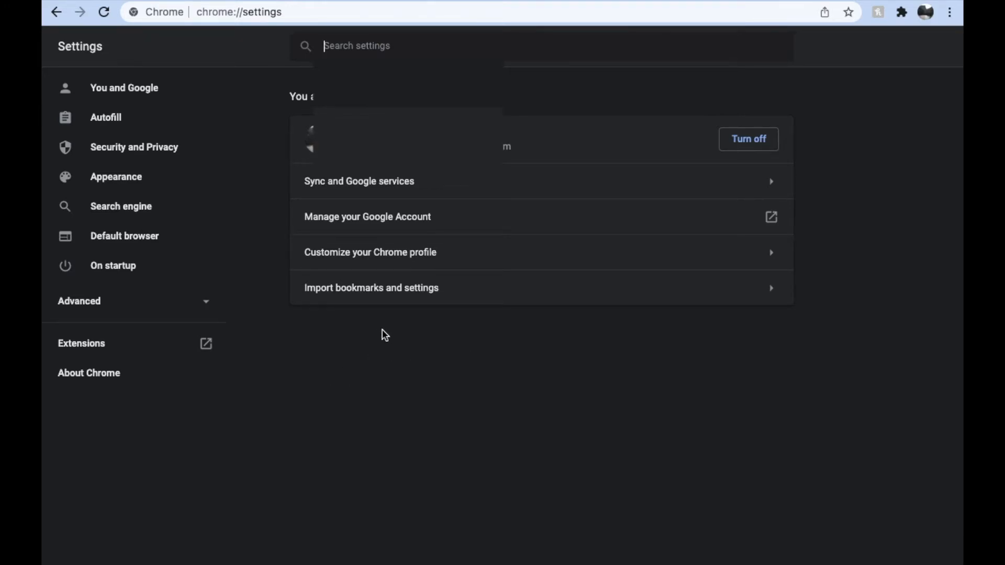
pyautogui.moveTo(375, 346)
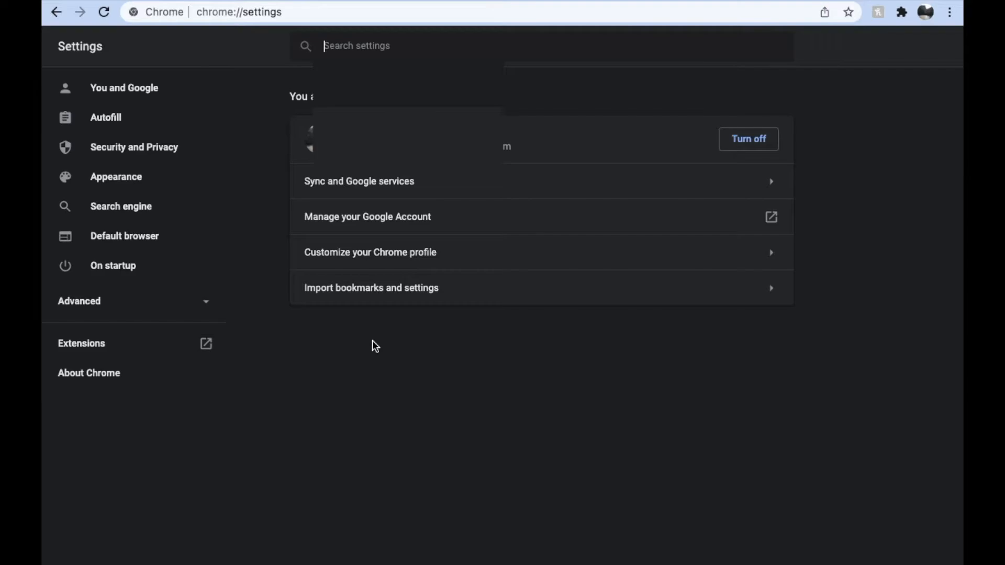
pyautogui.moveTo(386, 181)
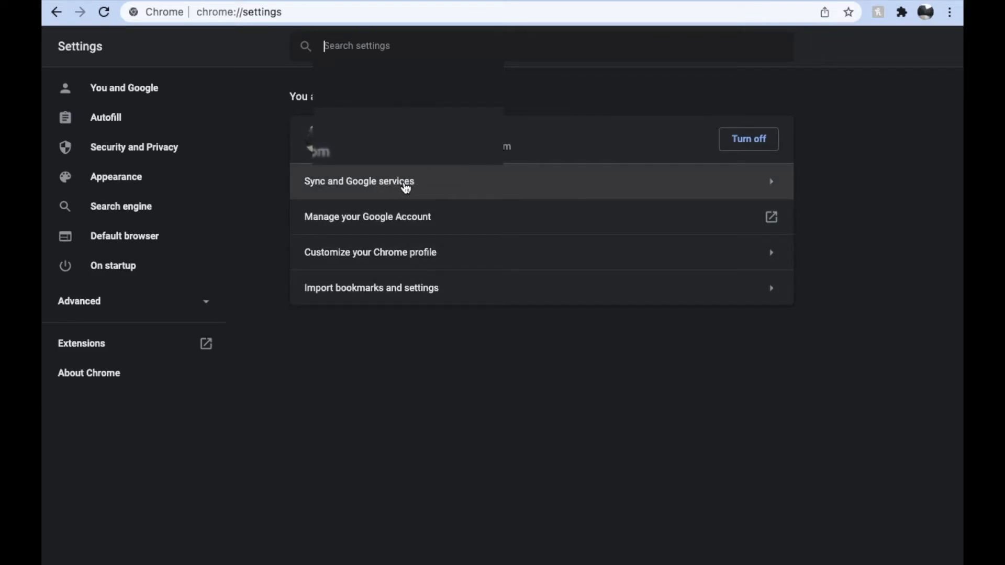
pyautogui.click(359, 181)
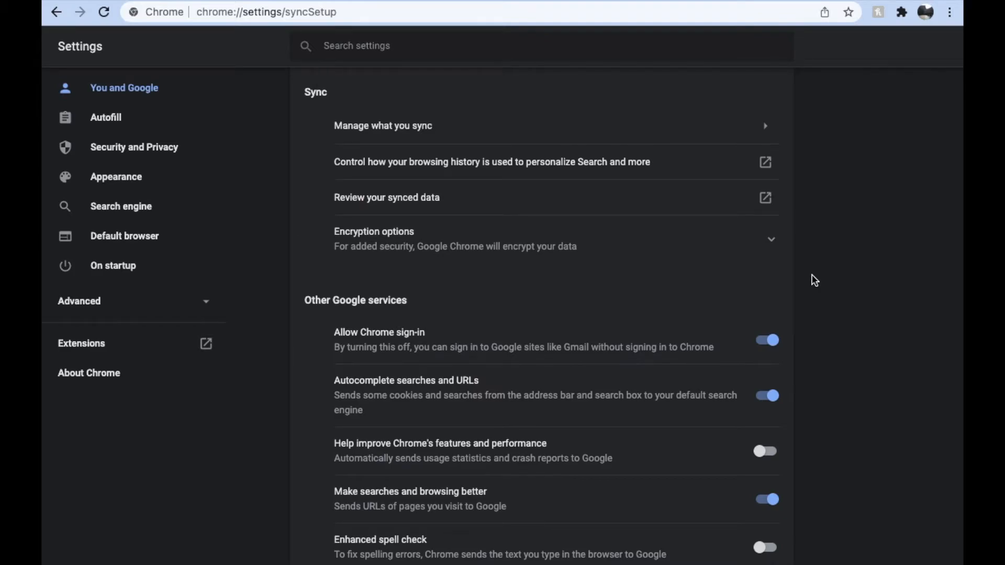
pyautogui.moveTo(494, 277)
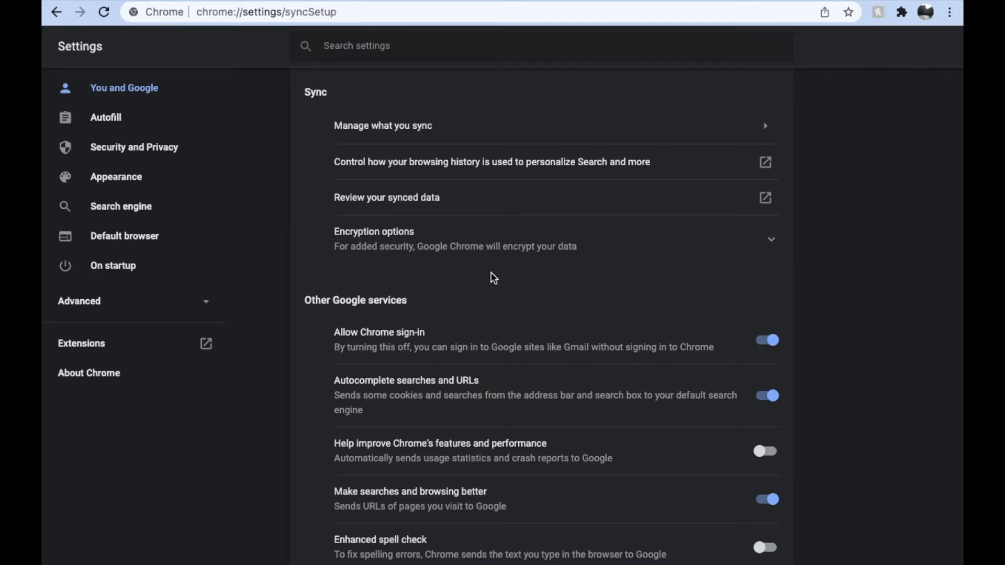
pyautogui.moveTo(420, 138)
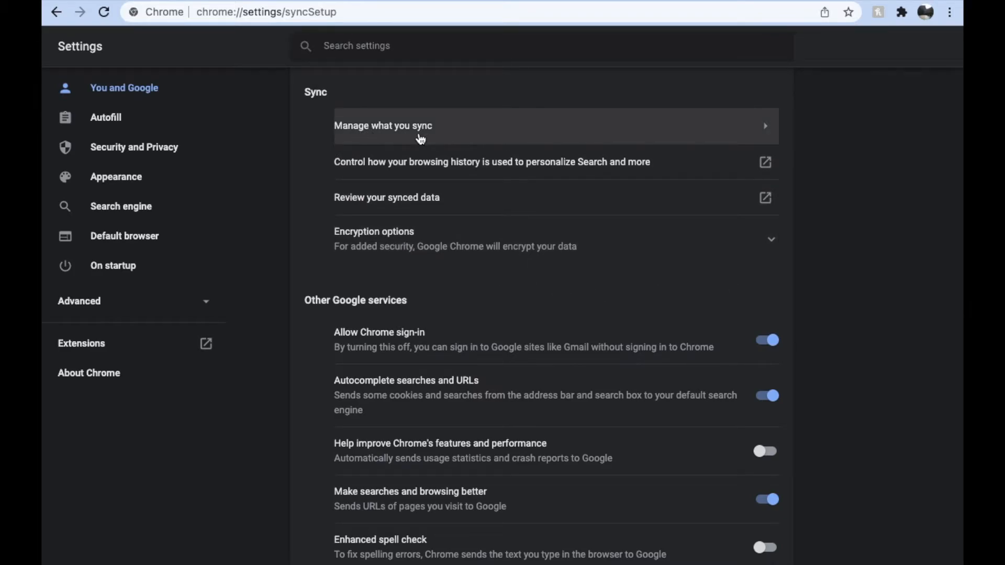
pyautogui.moveTo(770, 141)
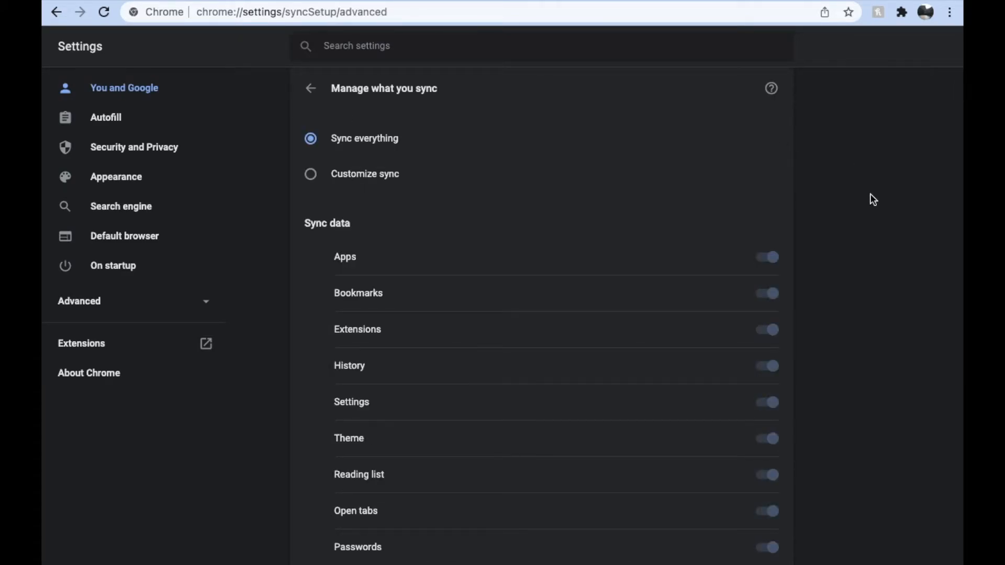
pyautogui.moveTo(867, 201)
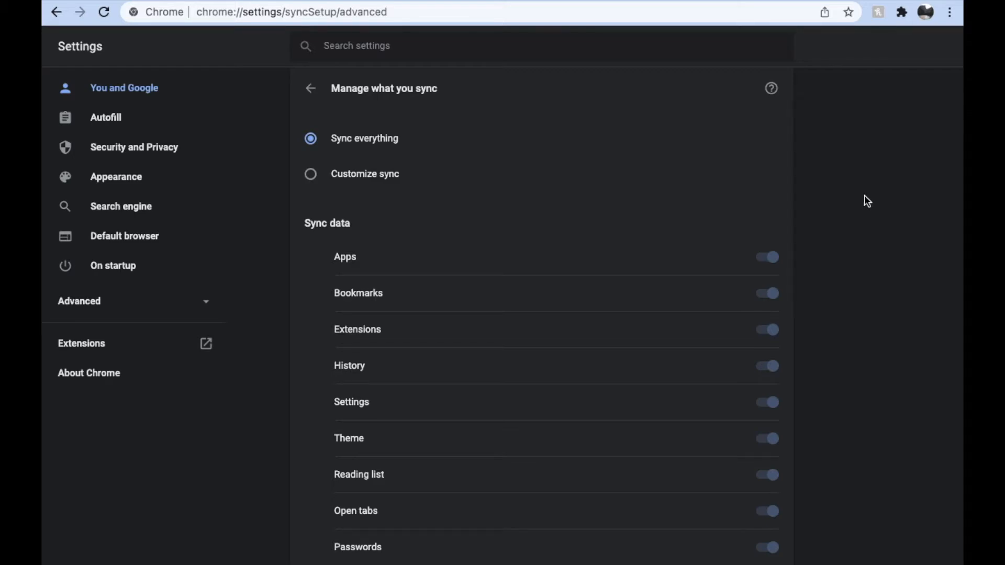
pyautogui.moveTo(315, 160)
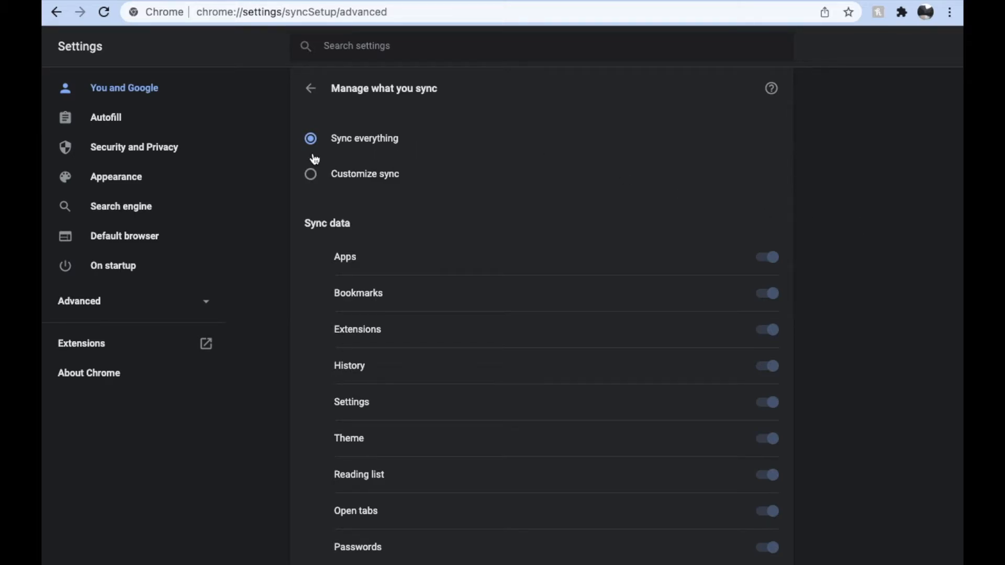
pyautogui.moveTo(390, 161)
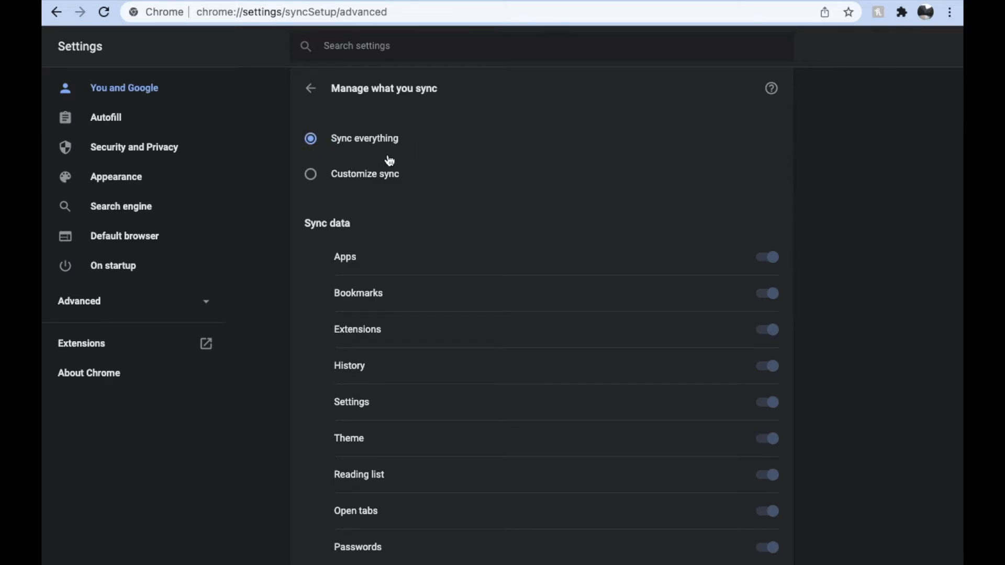
pyautogui.moveTo(429, 163)
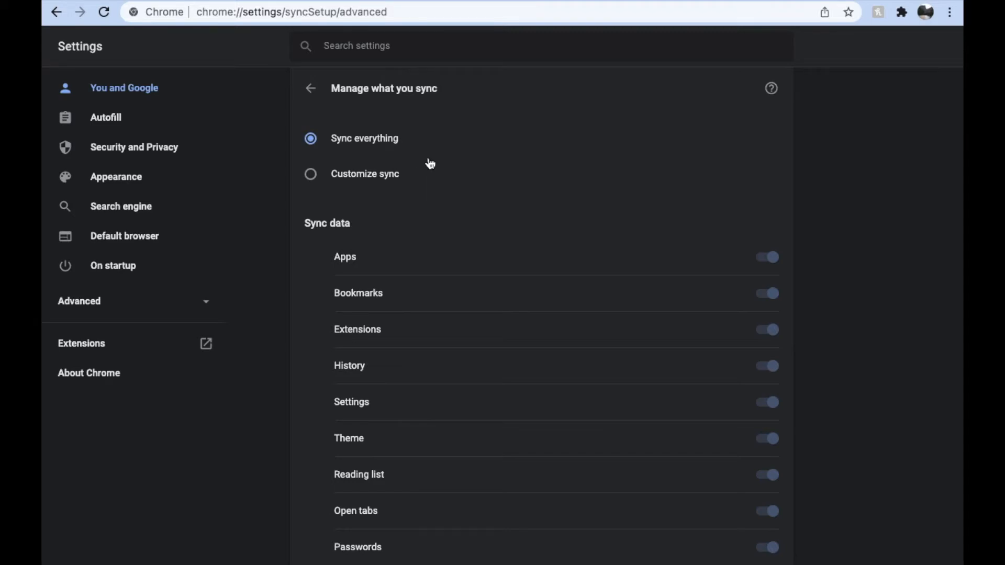
pyautogui.moveTo(497, 163)
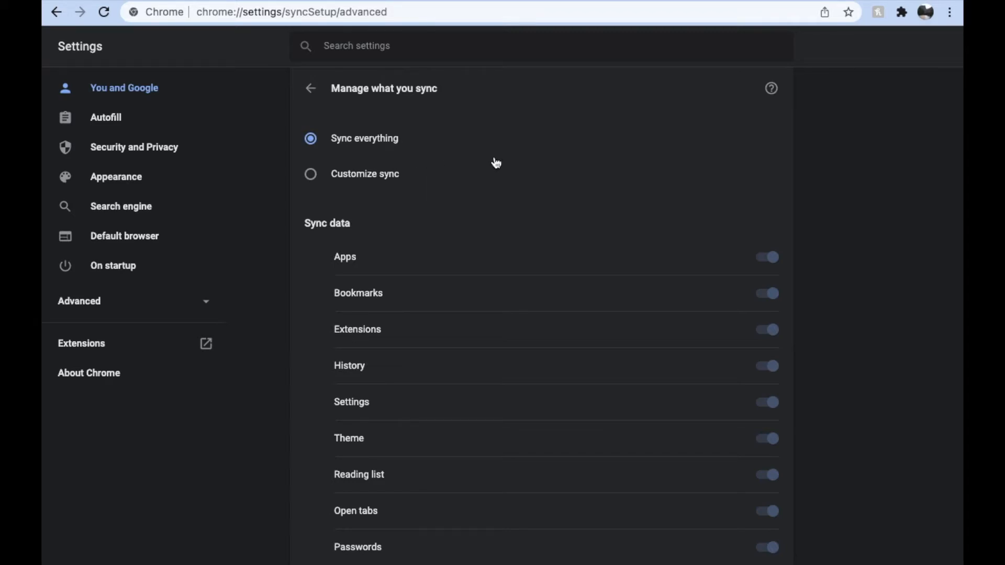
pyautogui.moveTo(484, 202)
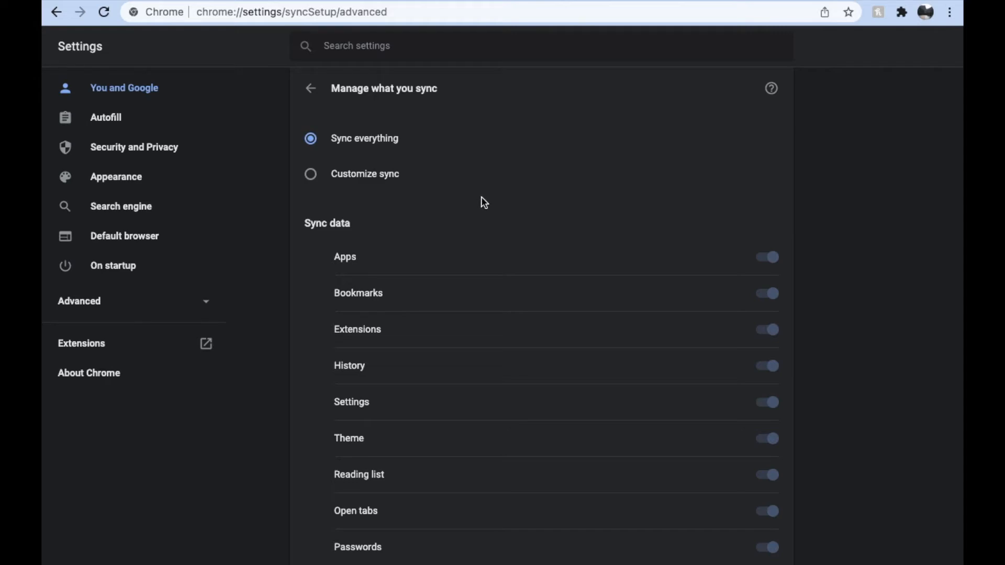
pyautogui.moveTo(311, 178)
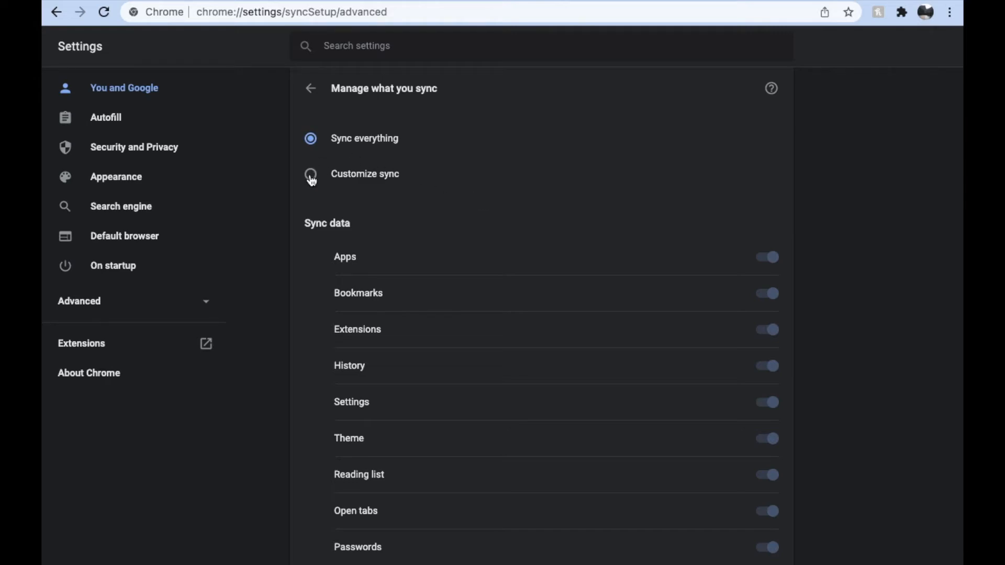
pyautogui.moveTo(365, 190)
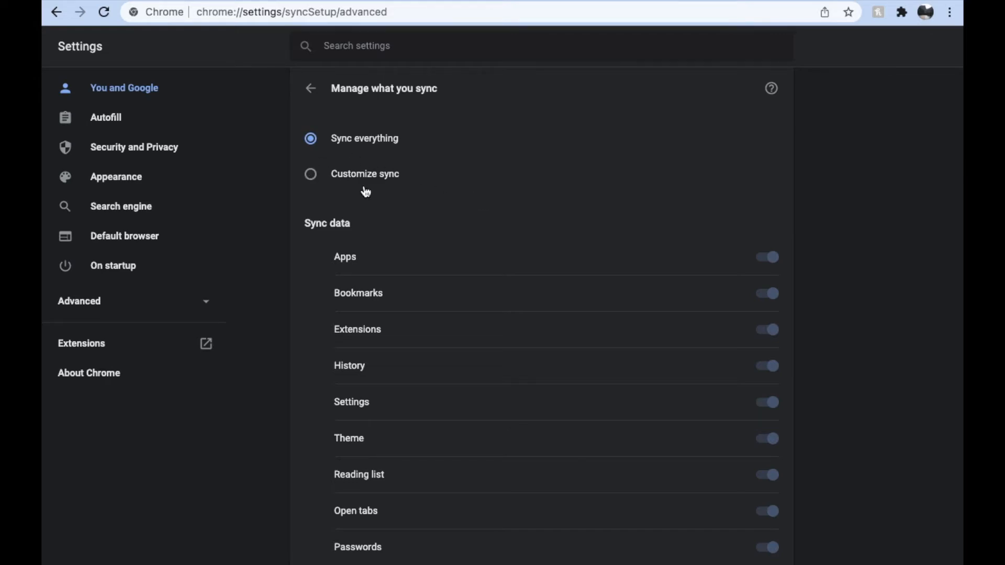
# - Scroll down the Manage what you sync page to review the sync data toggles
pyautogui.scroll(-3)
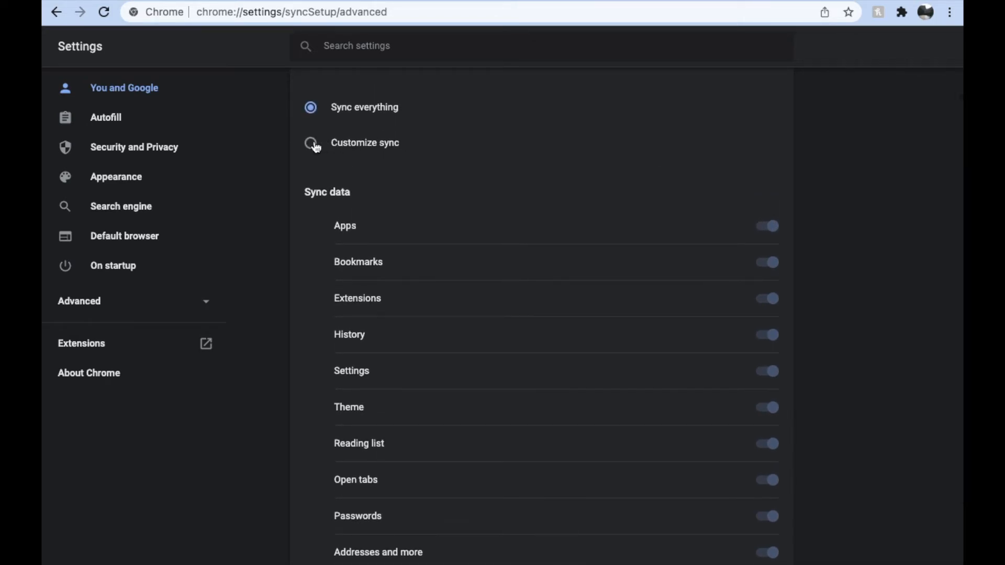
pyautogui.click(311, 142)
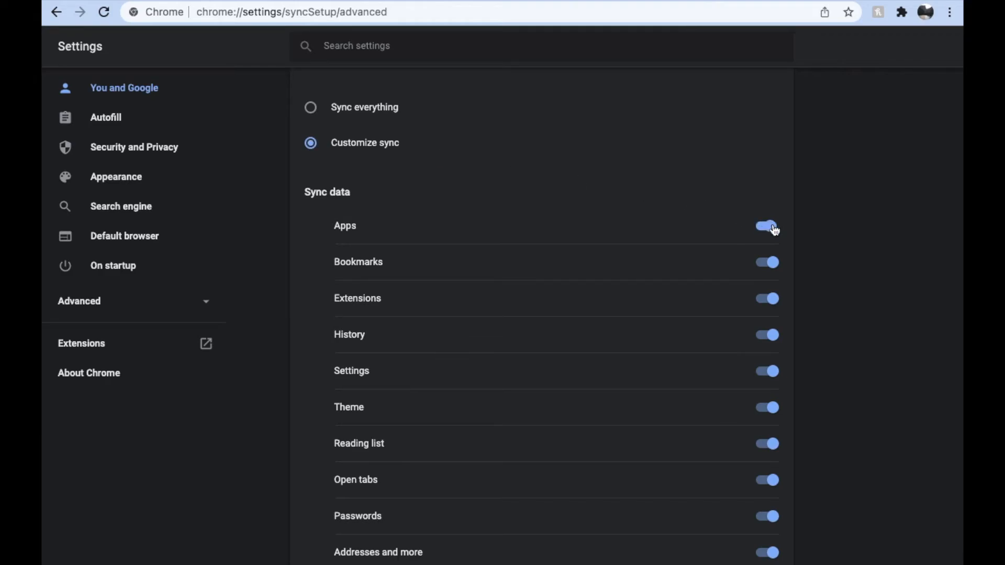
pyautogui.click(767, 227)
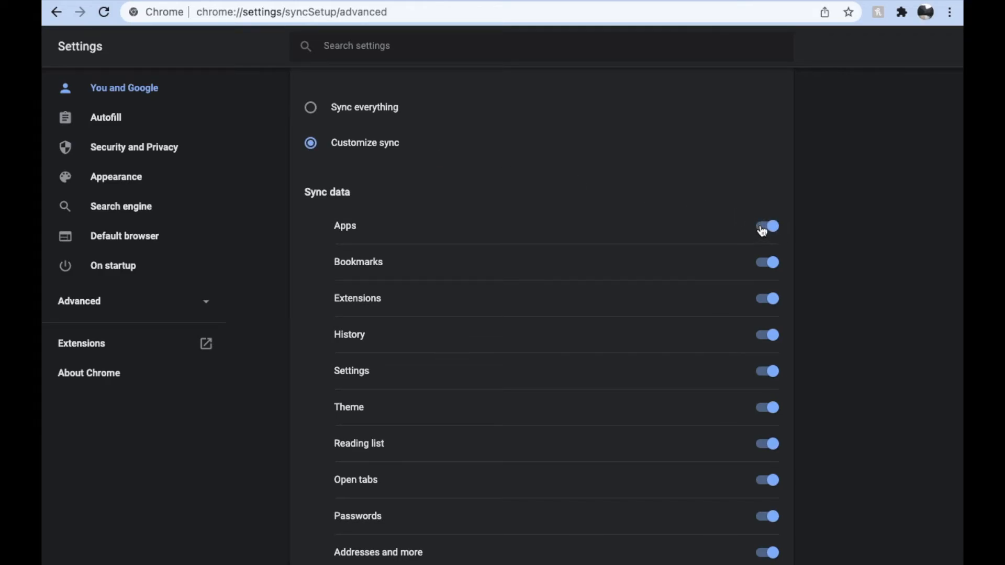
pyautogui.click(311, 107)
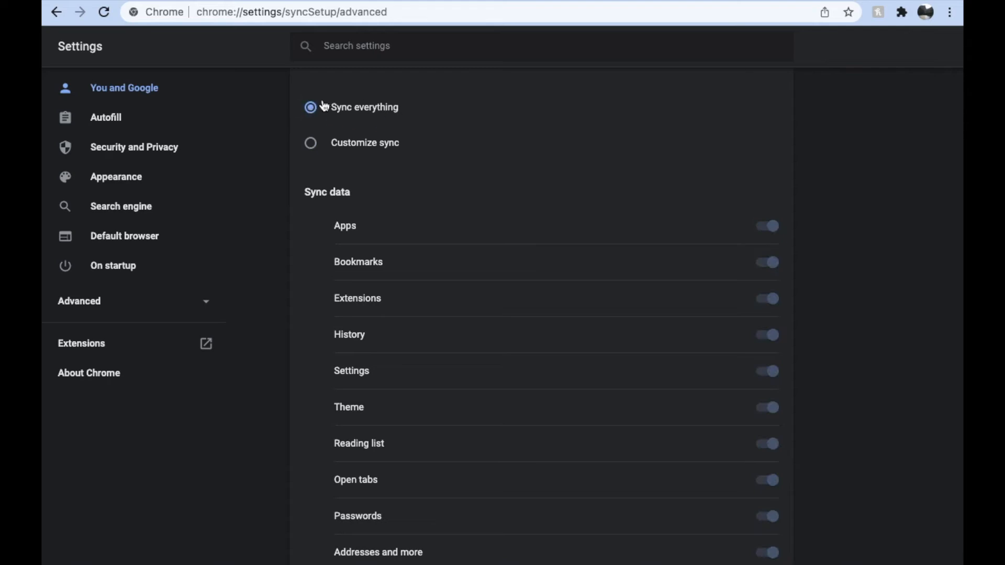
pyautogui.scroll(-3)
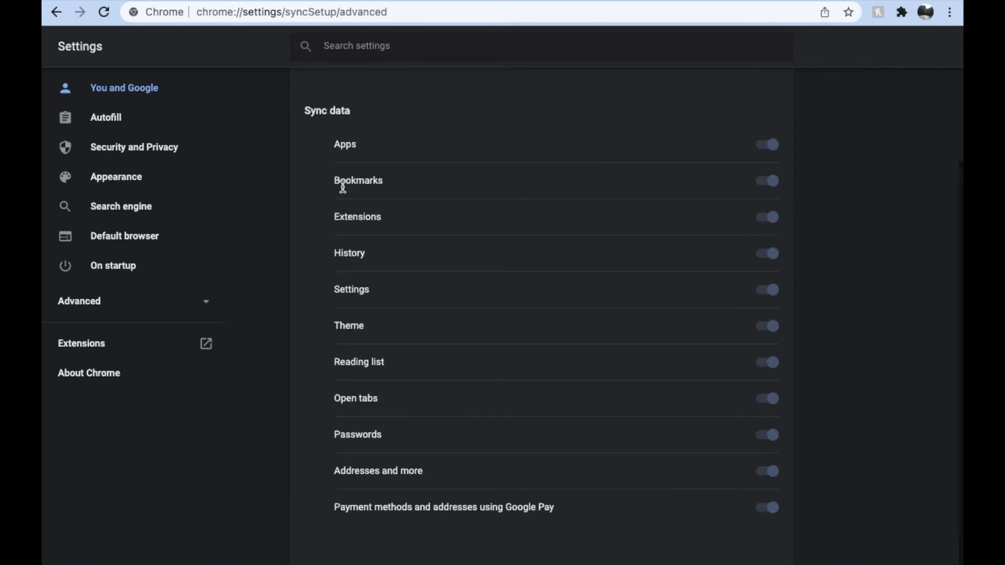
pyautogui.moveTo(398, 203)
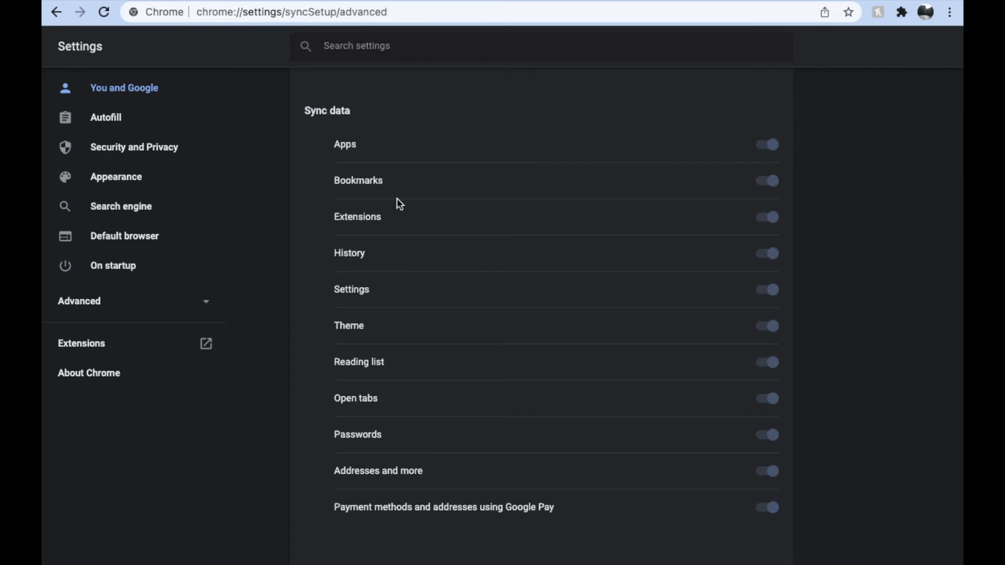
pyautogui.moveTo(567, 353)
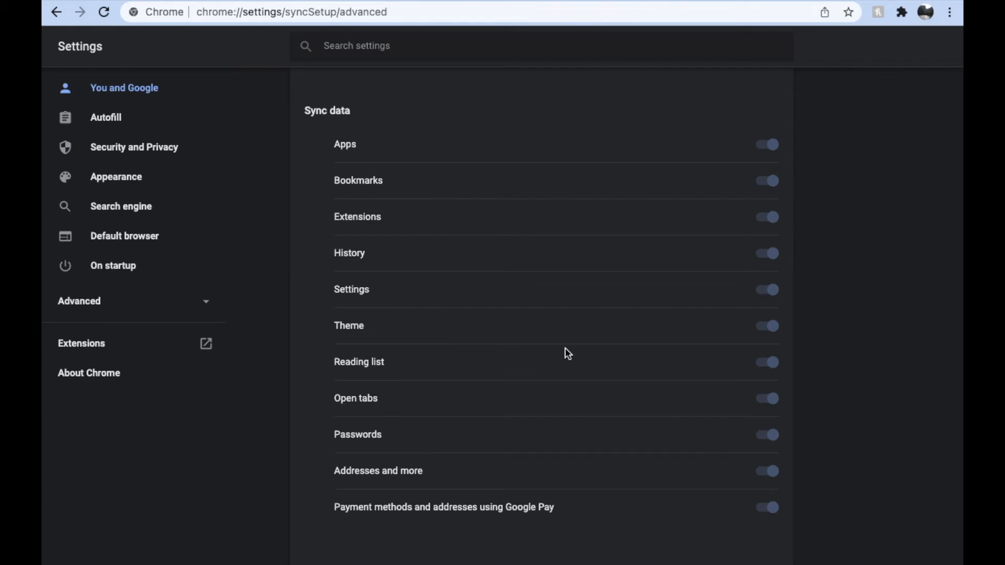
pyautogui.moveTo(381, 353)
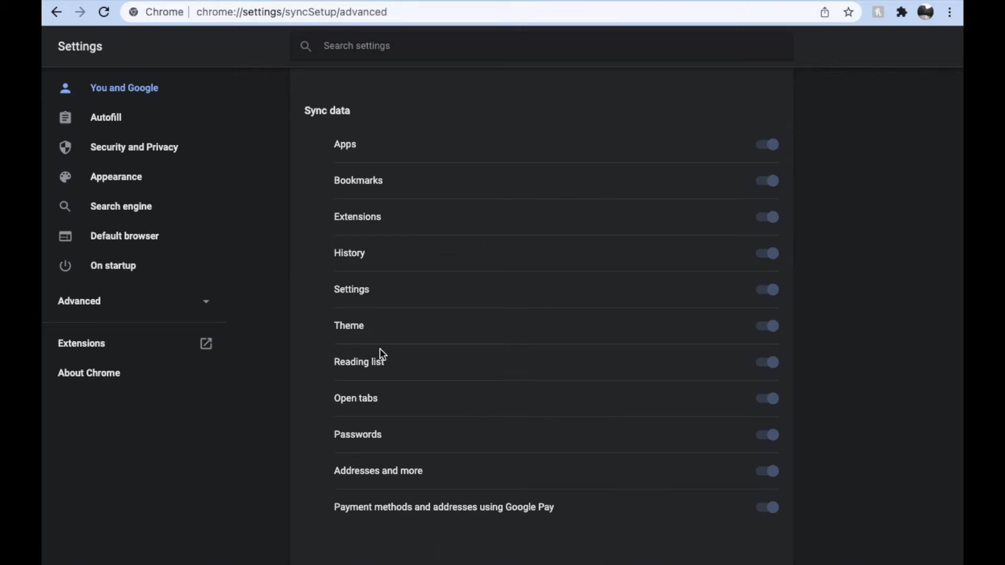
pyautogui.scroll(3)
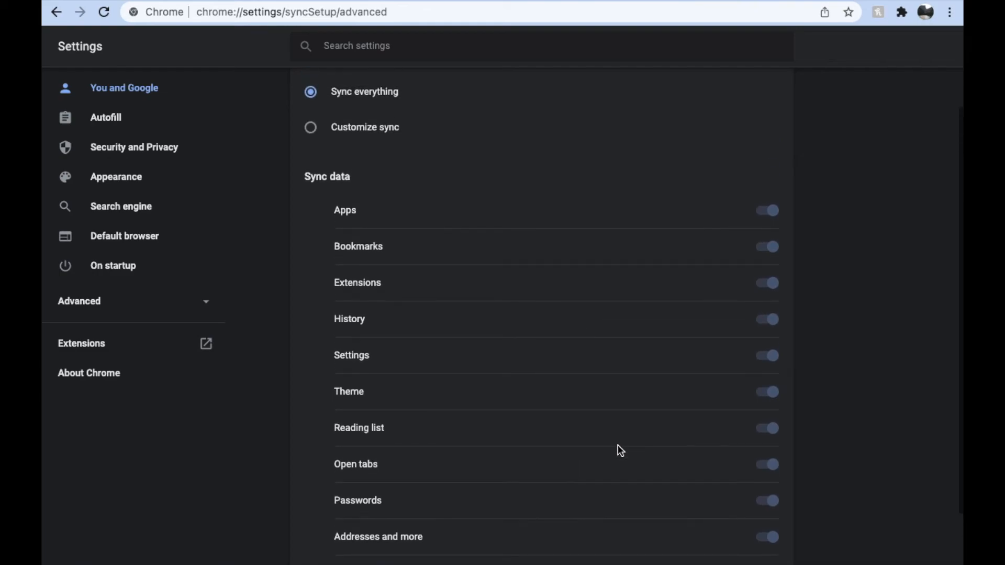
pyautogui.scroll(3)
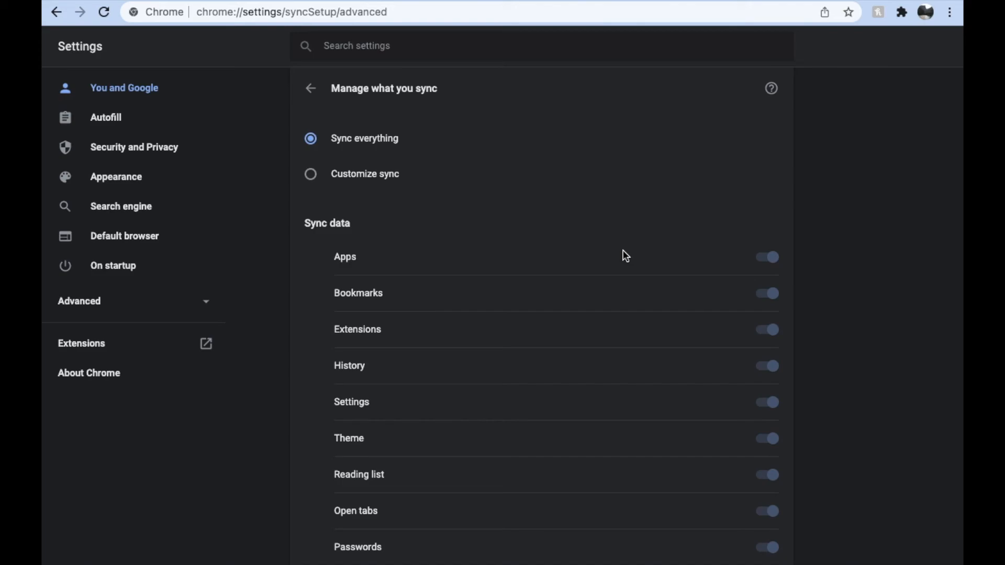
pyautogui.moveTo(506, 164)
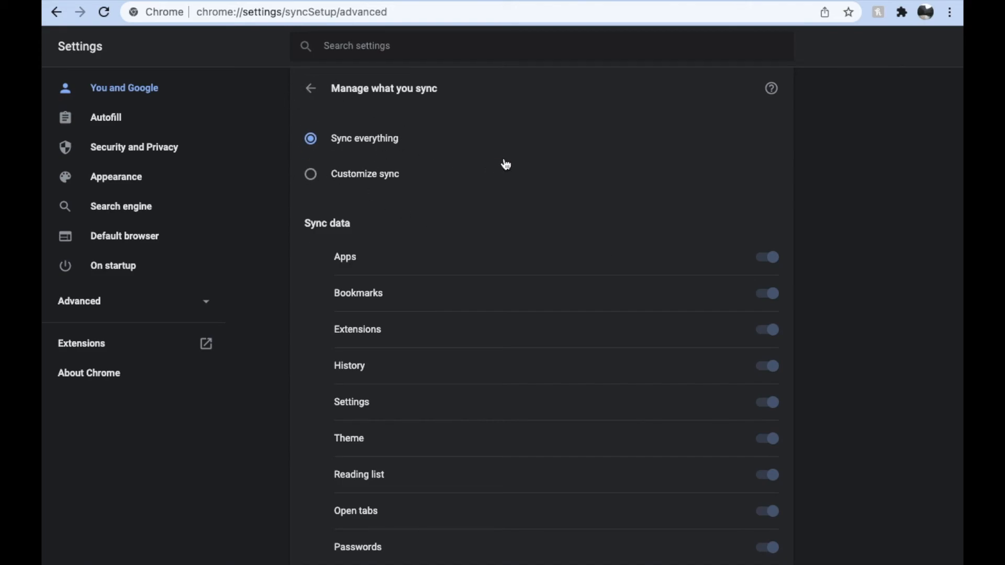
pyautogui.moveTo(580, 185)
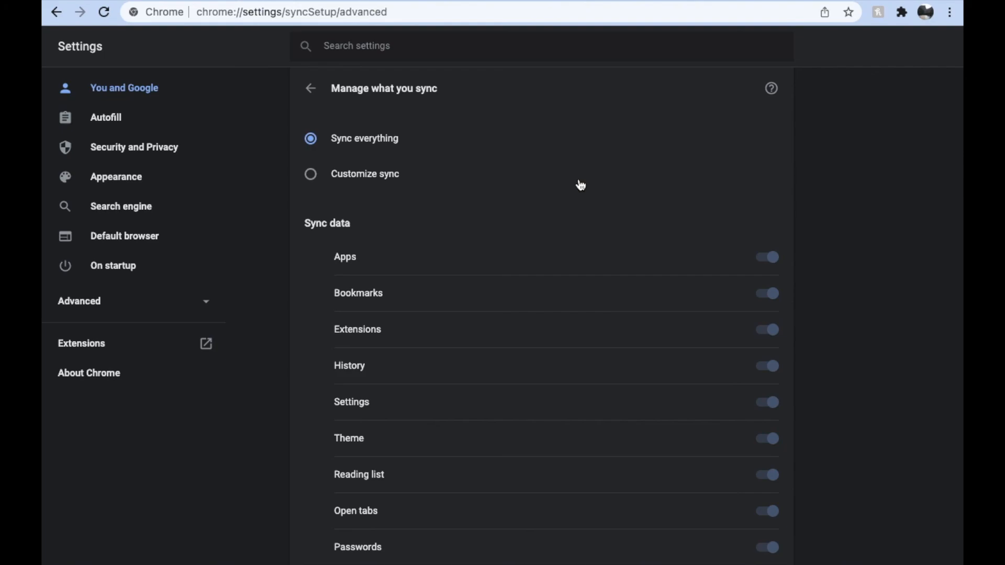
pyautogui.moveTo(841, 185)
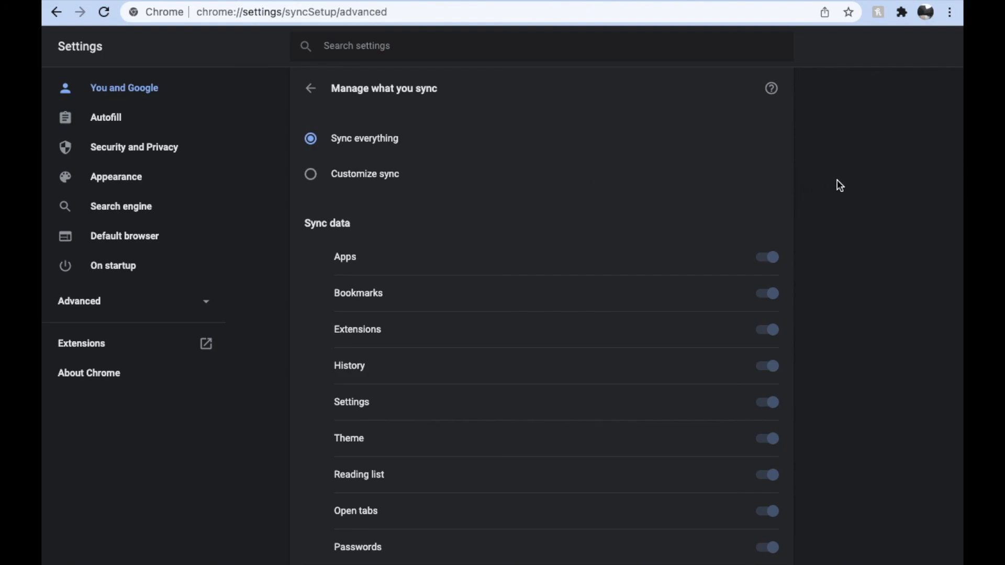